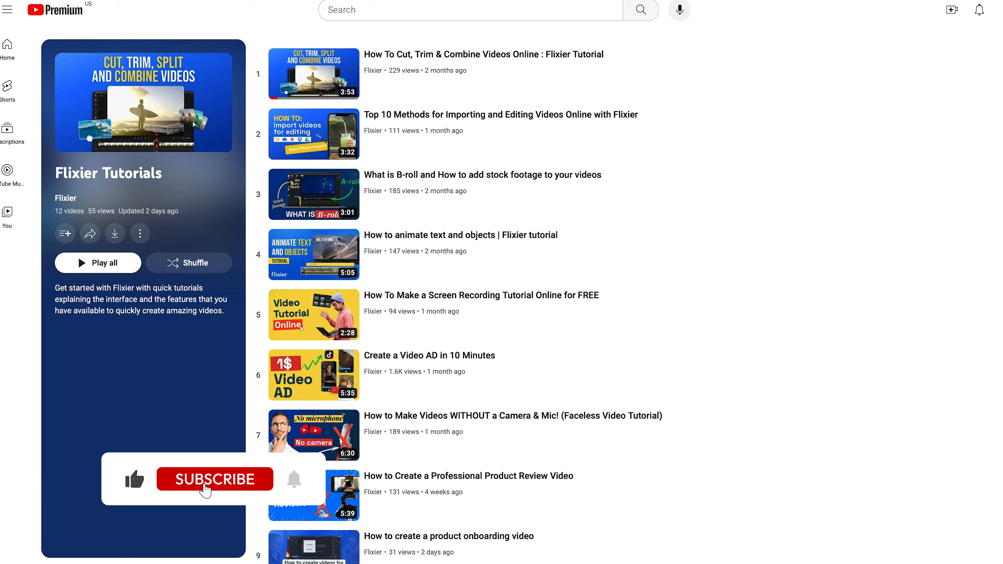
# Step: Show the phone QR-code import option, then return to the import sources list
pyautogui.click(215, 479)
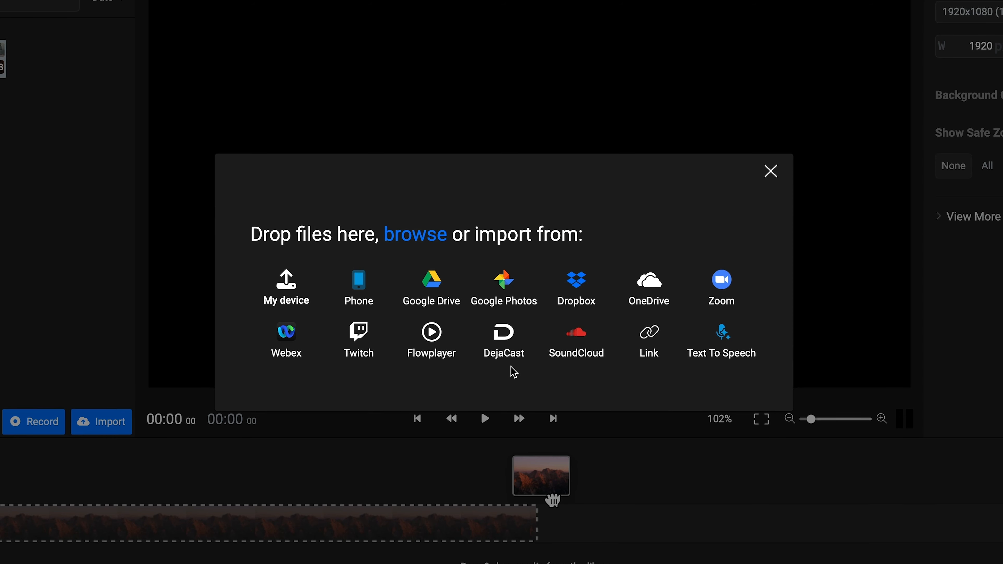
pyautogui.click(359, 288)
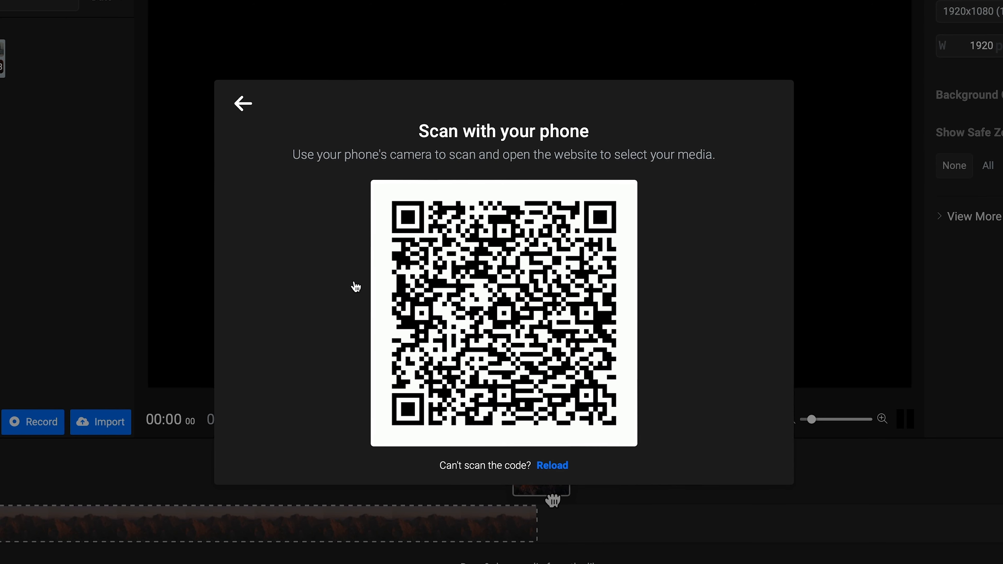
pyautogui.click(243, 103)
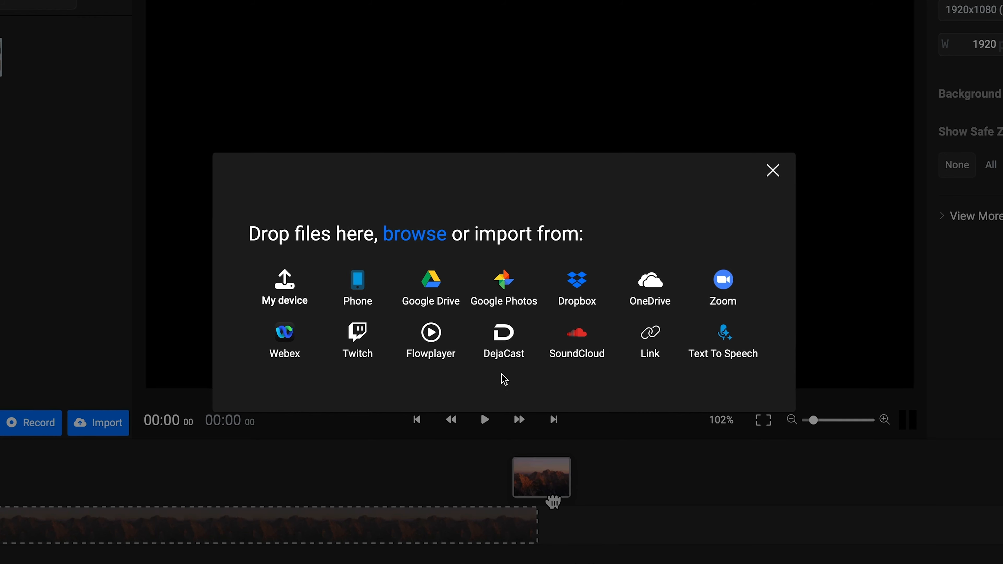
# Step: Choose import from a web link and focus the empty file address field
pyautogui.click(649, 333)
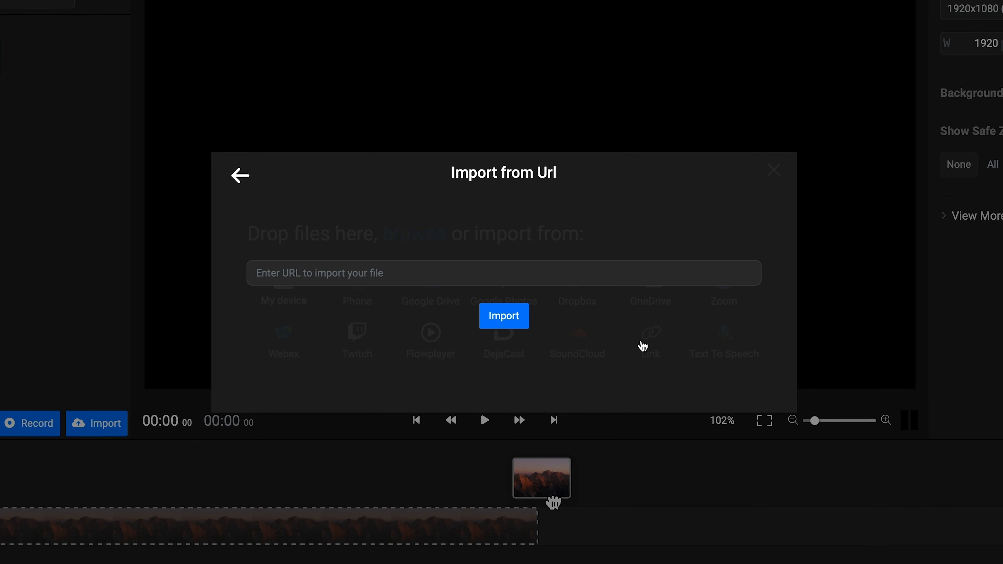
pyautogui.click(503, 273)
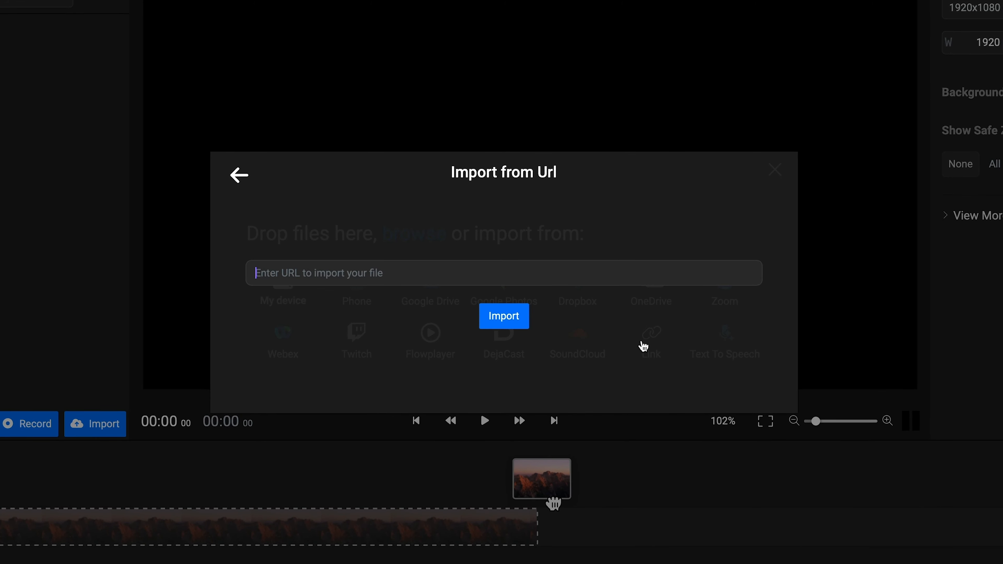
pyautogui.click(774, 170)
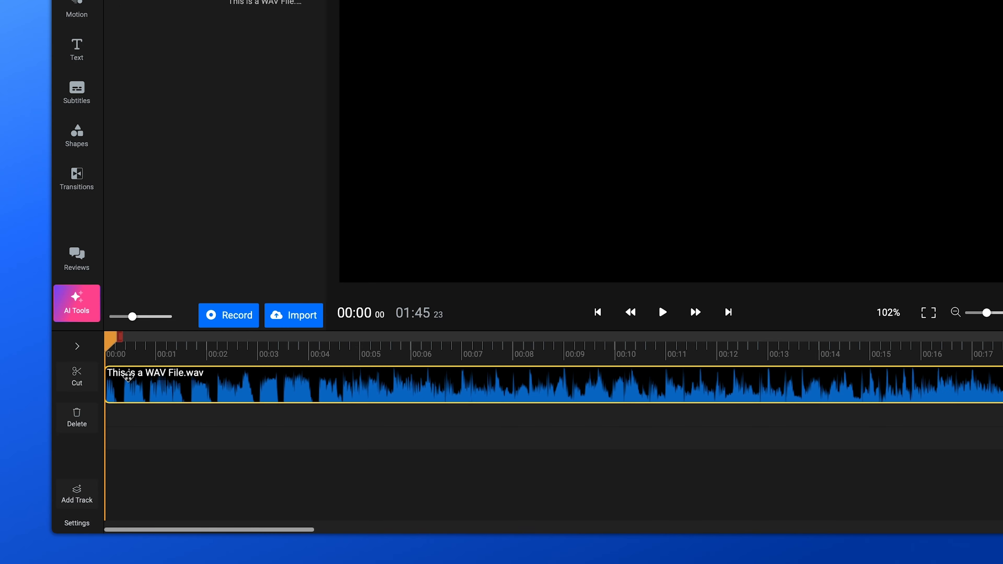
# Step: Export the project with Save file as set to Audio instead of Video
pyautogui.click(888, 42)
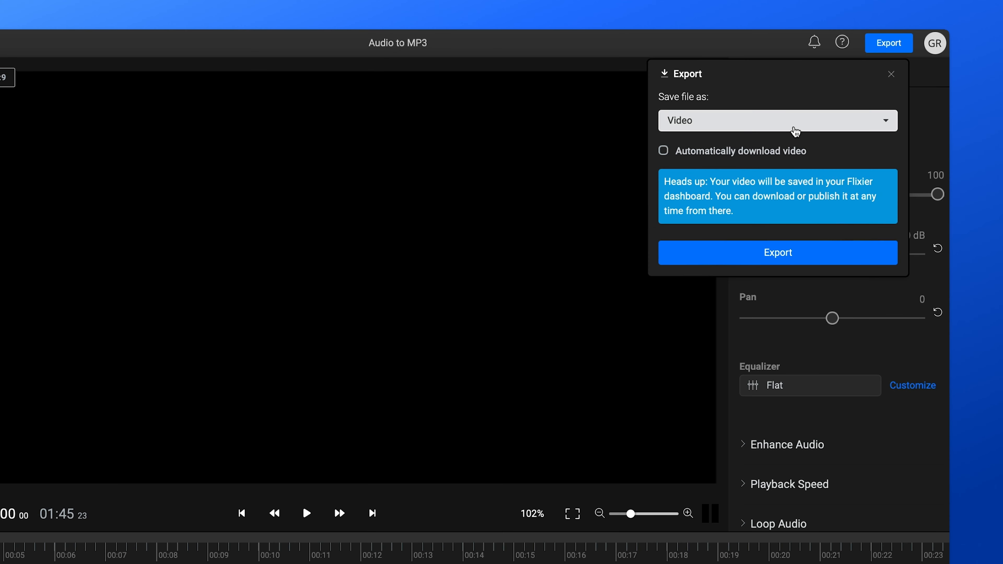
pyautogui.click(778, 120)
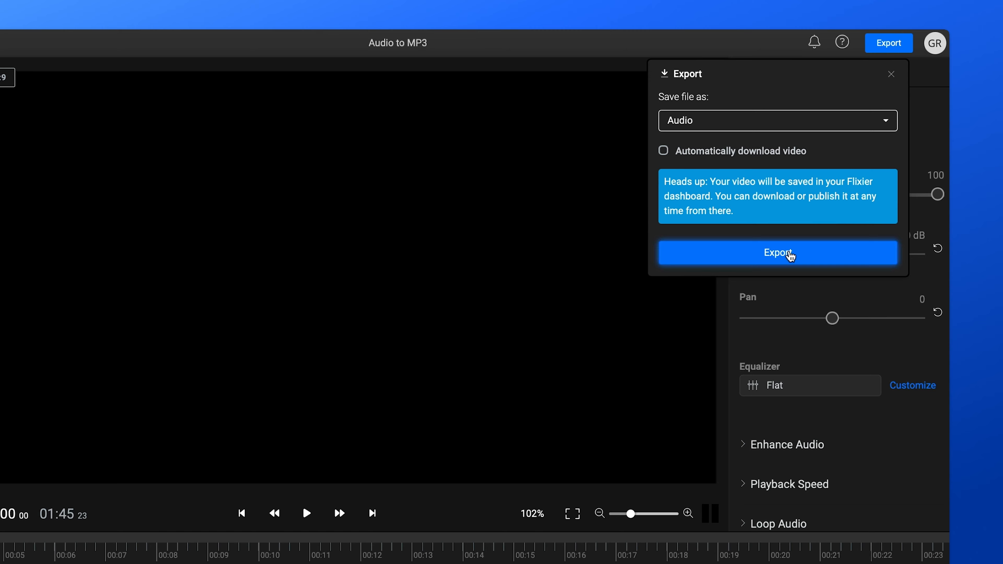
pyautogui.click(777, 251)
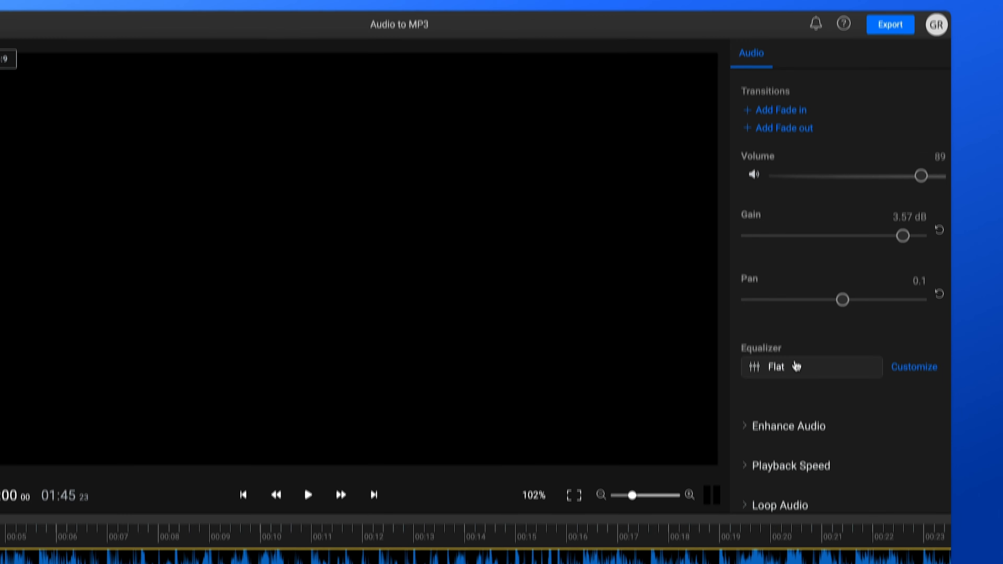
# Step: Set the clip's equalizer preset to Bass Boost and reveal Enhance Audio settings
pyautogui.click(812, 367)
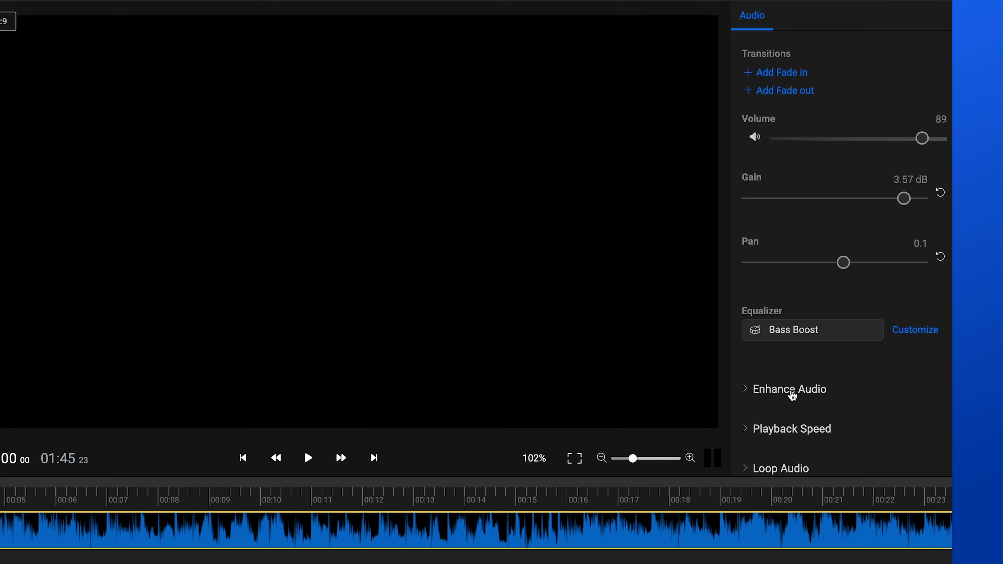
pyautogui.click(789, 388)
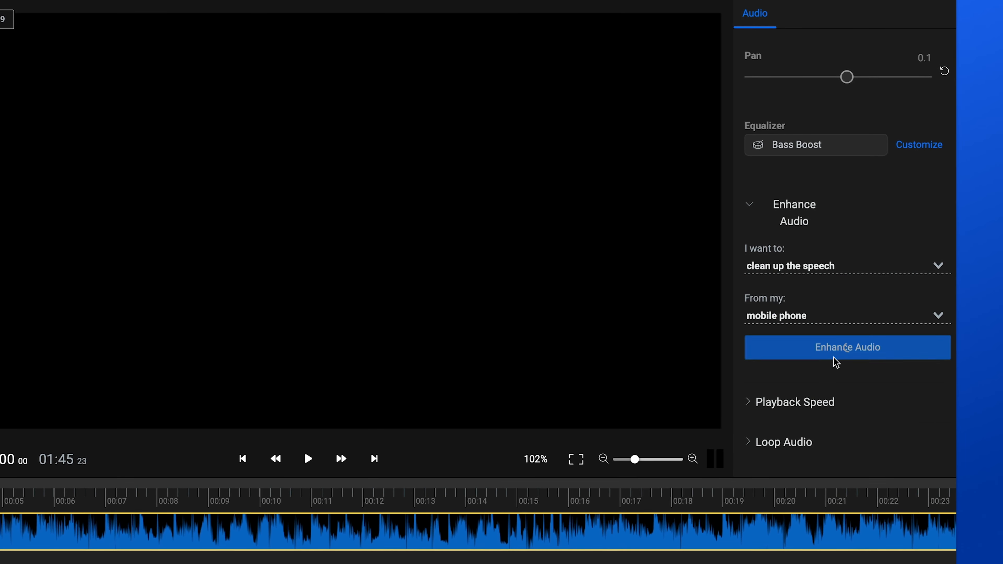
# Step: Enhance audio to clean up mobile-phone speech and reveal Playback Speed at 1x
pyautogui.click(847, 347)
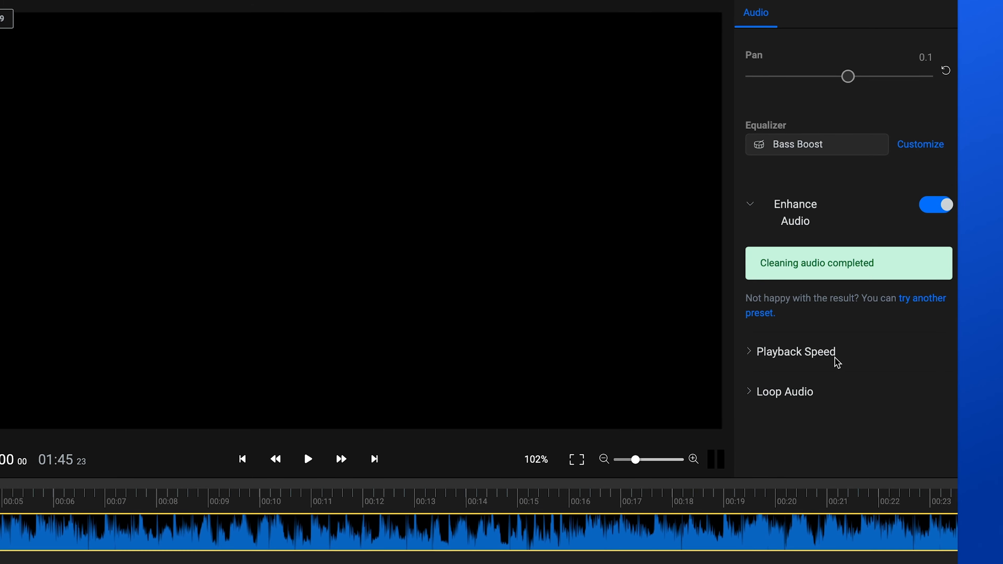
pyautogui.click(798, 351)
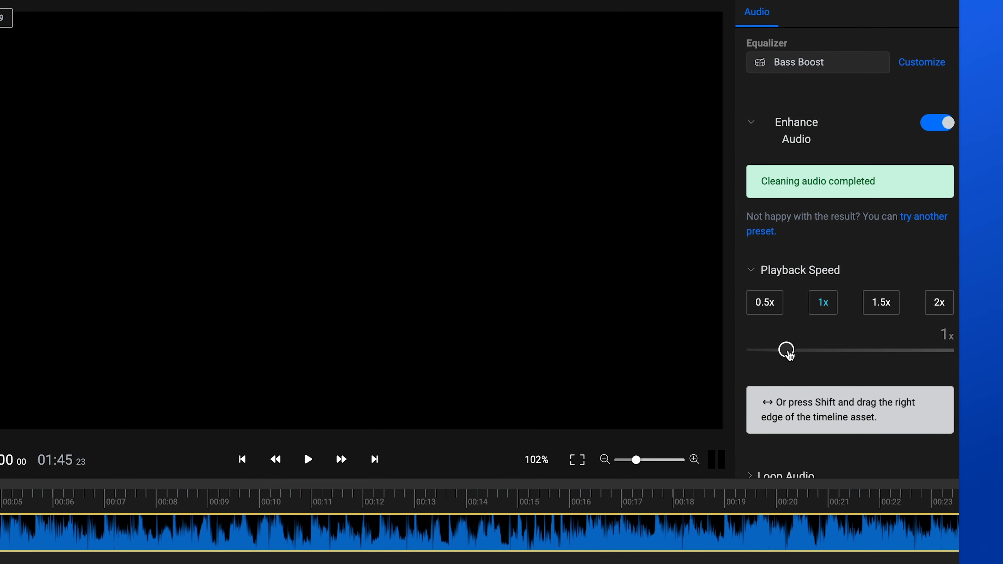